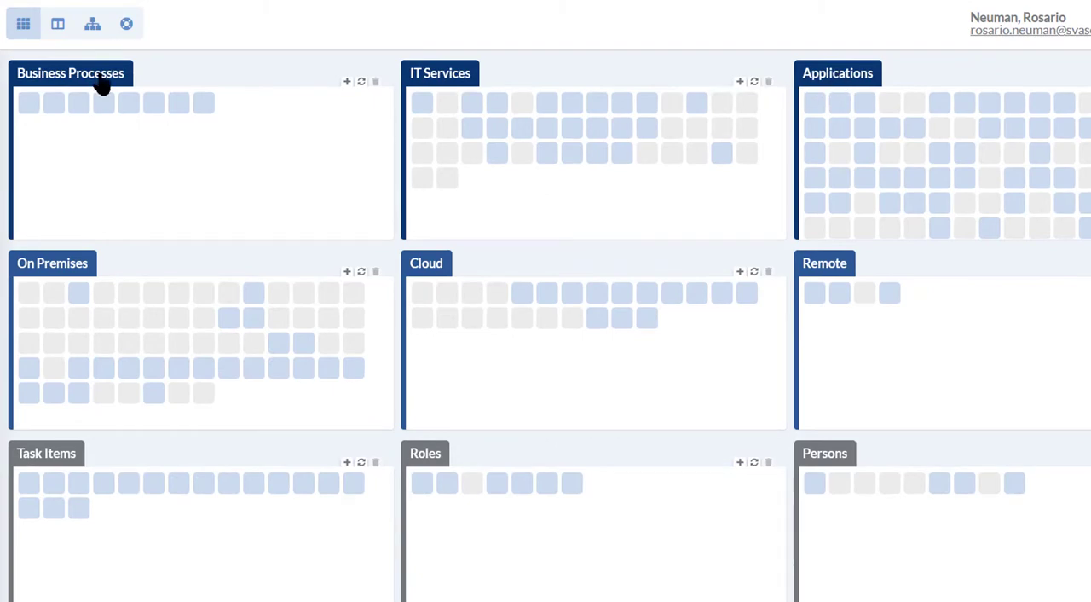
pyautogui.moveTo(54, 102)
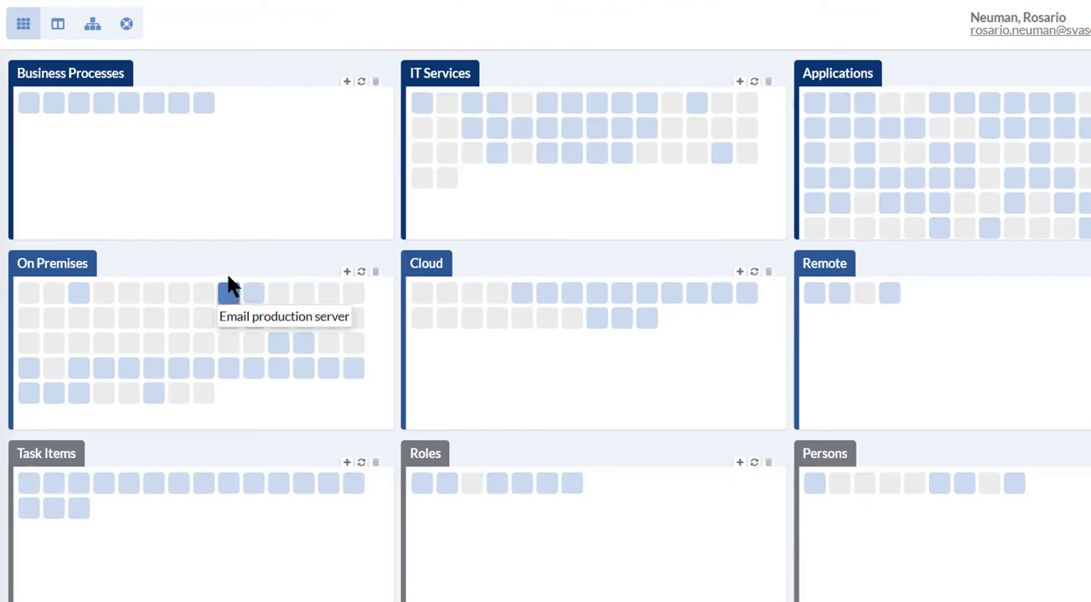
pyautogui.moveTo(70, 289)
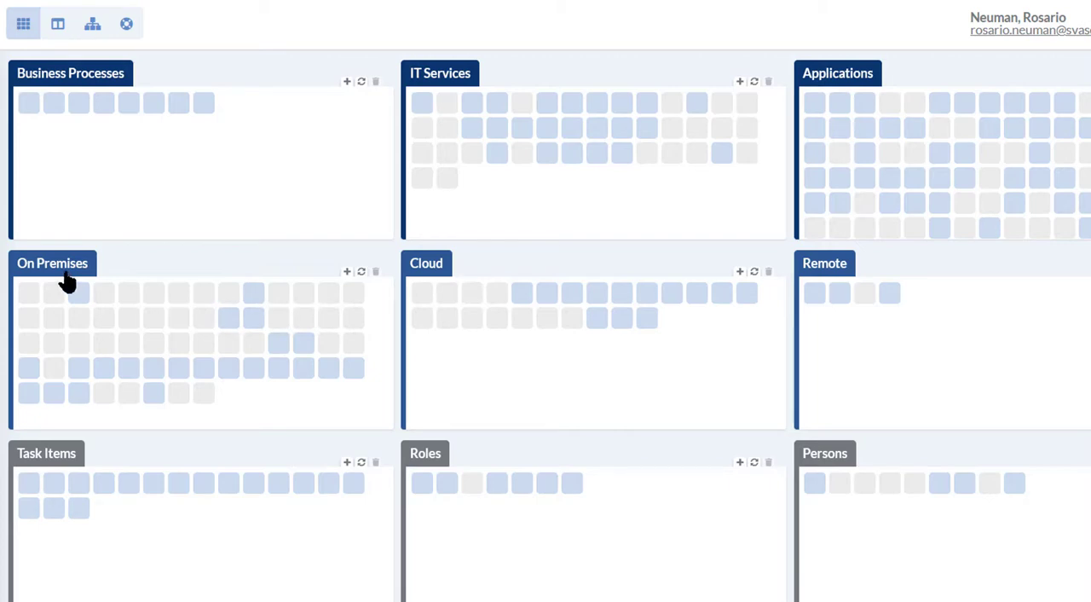
pyautogui.moveTo(441, 282)
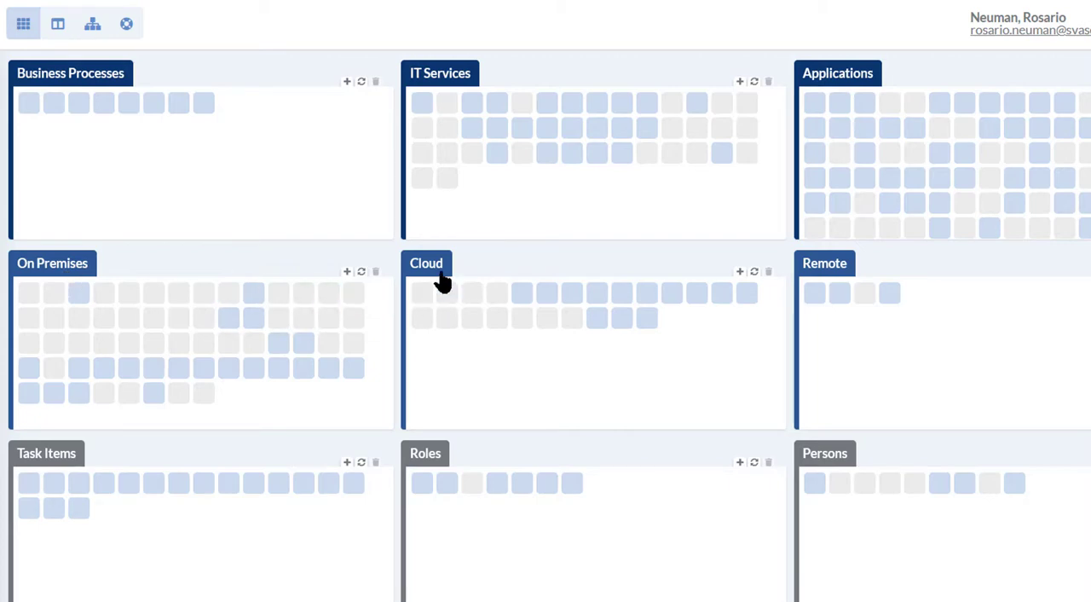
pyautogui.moveTo(72, 456)
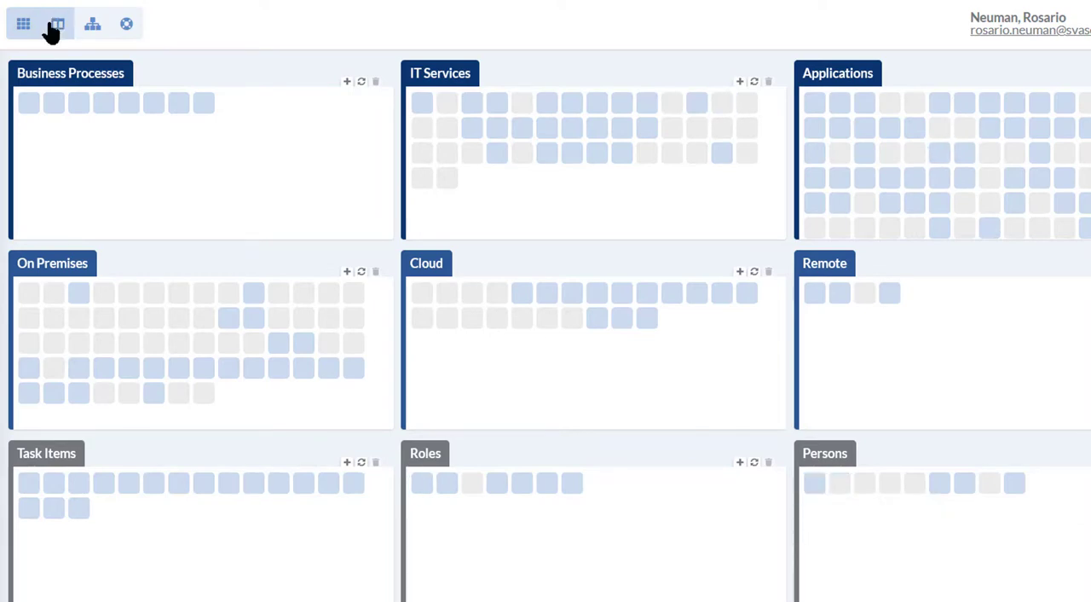
# Step: Show the Authentication IT service's details with its related applications, processes, tasks and roles
pyautogui.click(57, 24)
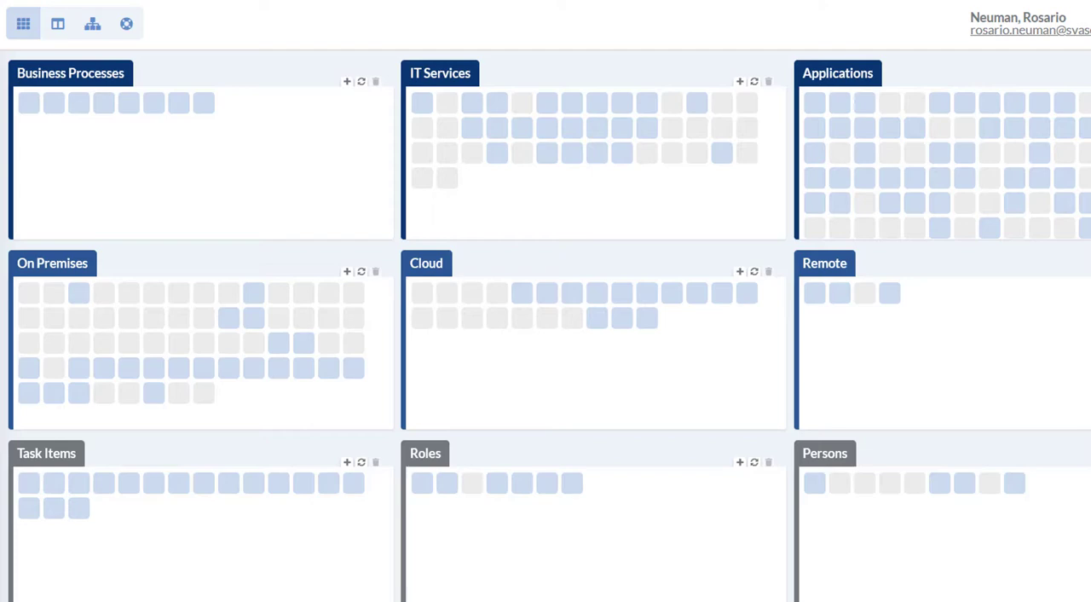
pyautogui.click(471, 154)
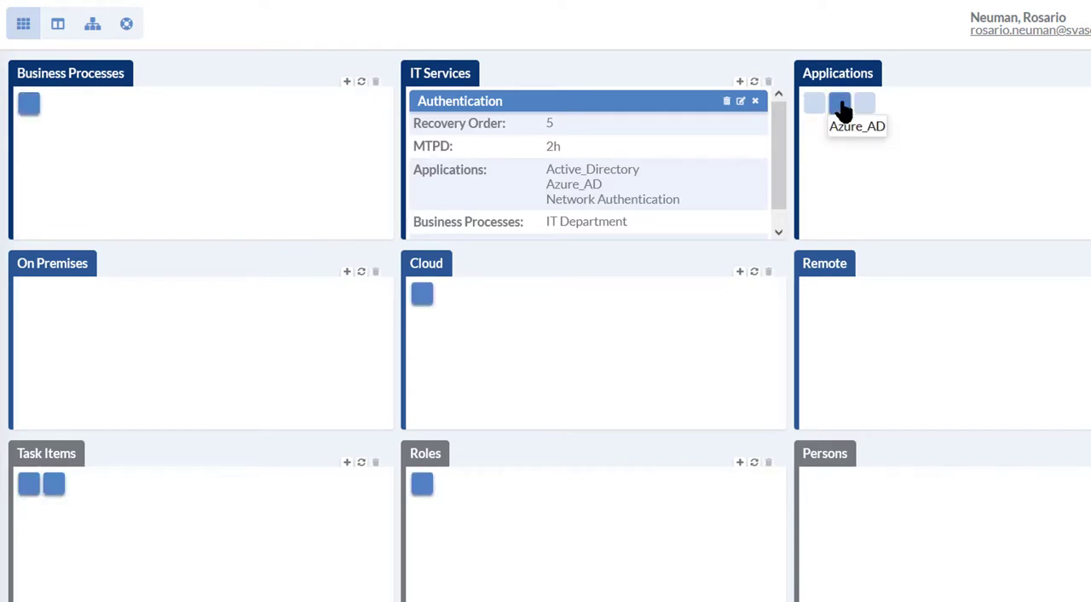
pyautogui.moveTo(196, 309)
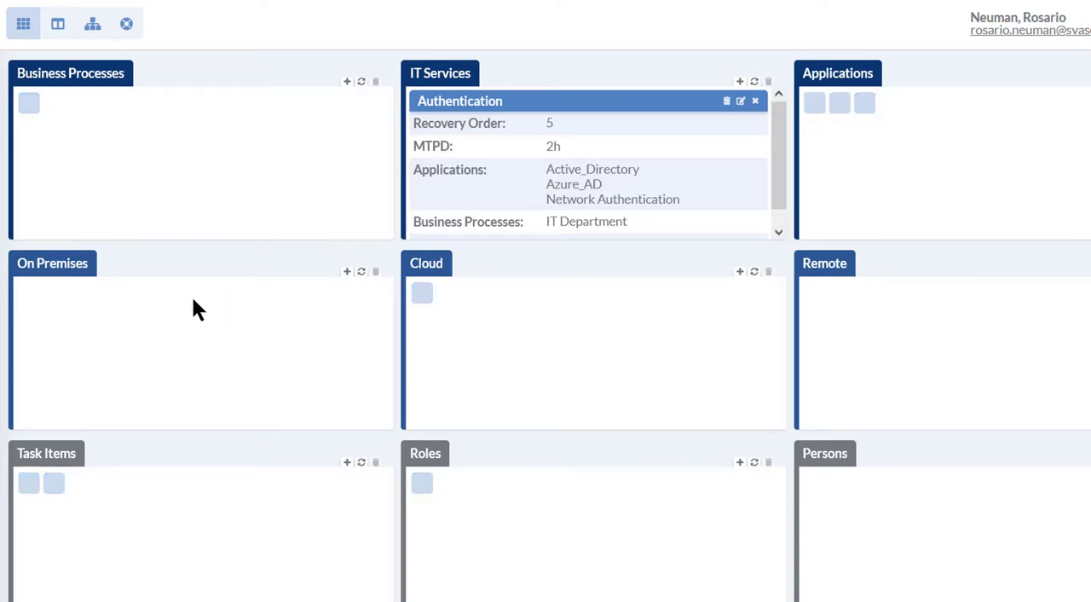
pyautogui.moveTo(422, 293)
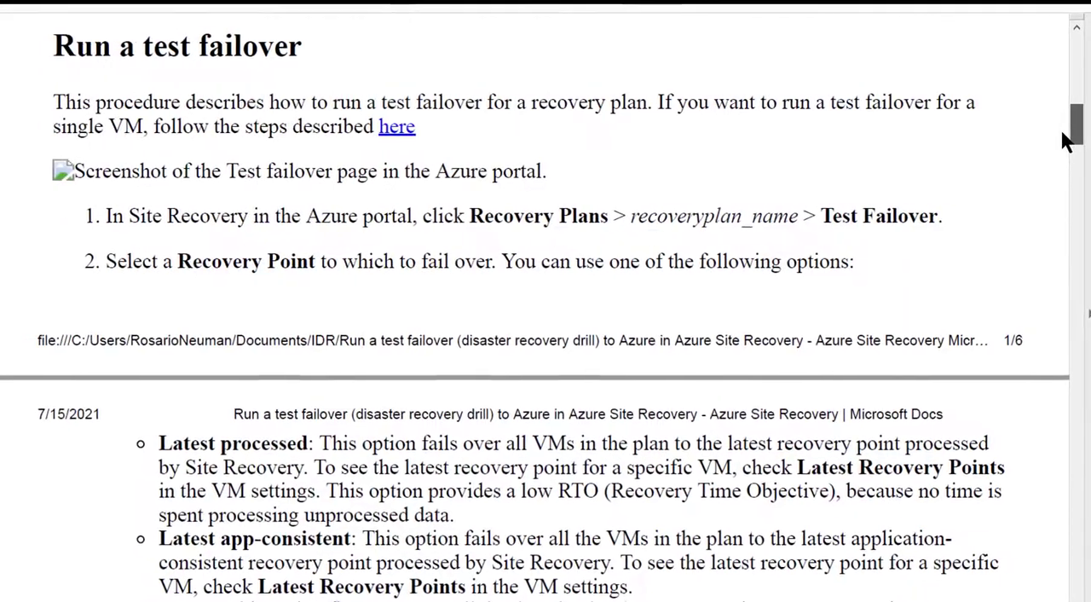
# Step: Scroll through Azure's test failover procedure PDF
pyautogui.scroll(-3)
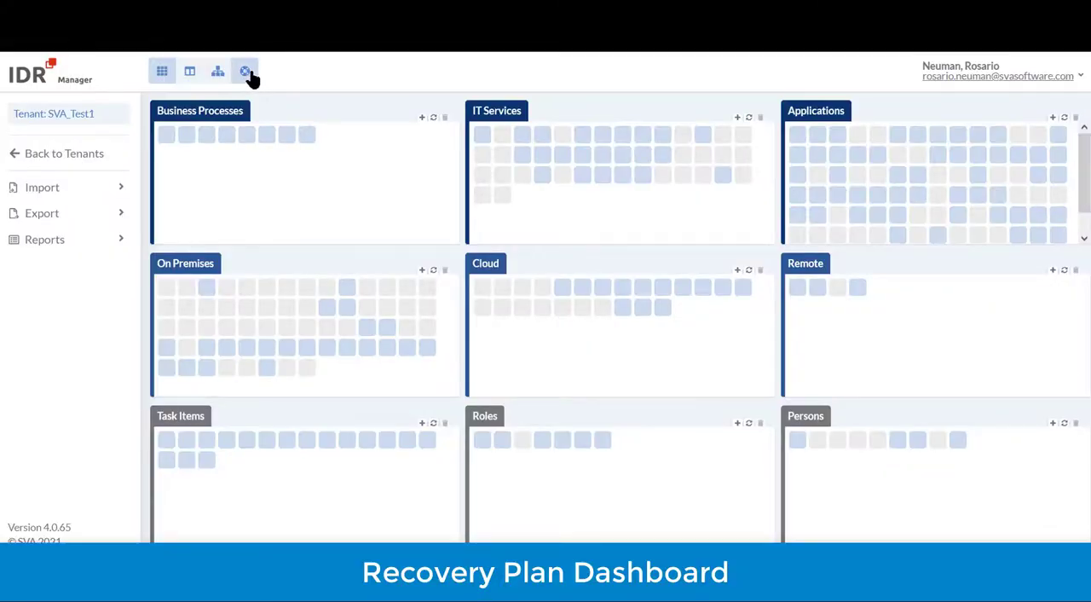
# Step: Display the DR Failover Mode plan on the Recovery Plan Dashboard and scroll to its ordered applications
pyautogui.click(244, 70)
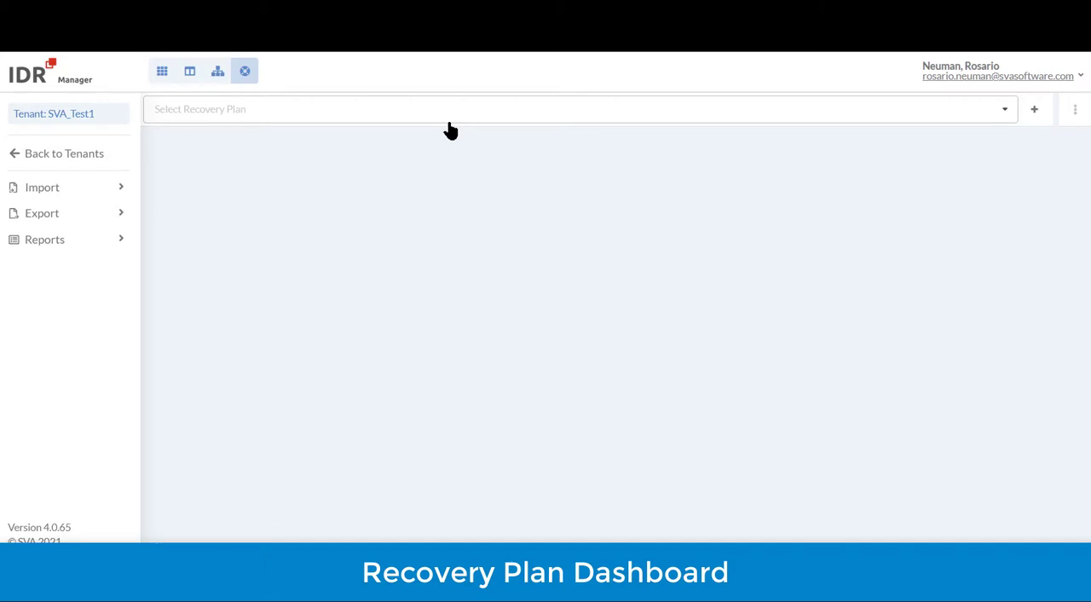
pyautogui.moveTo(1010, 131)
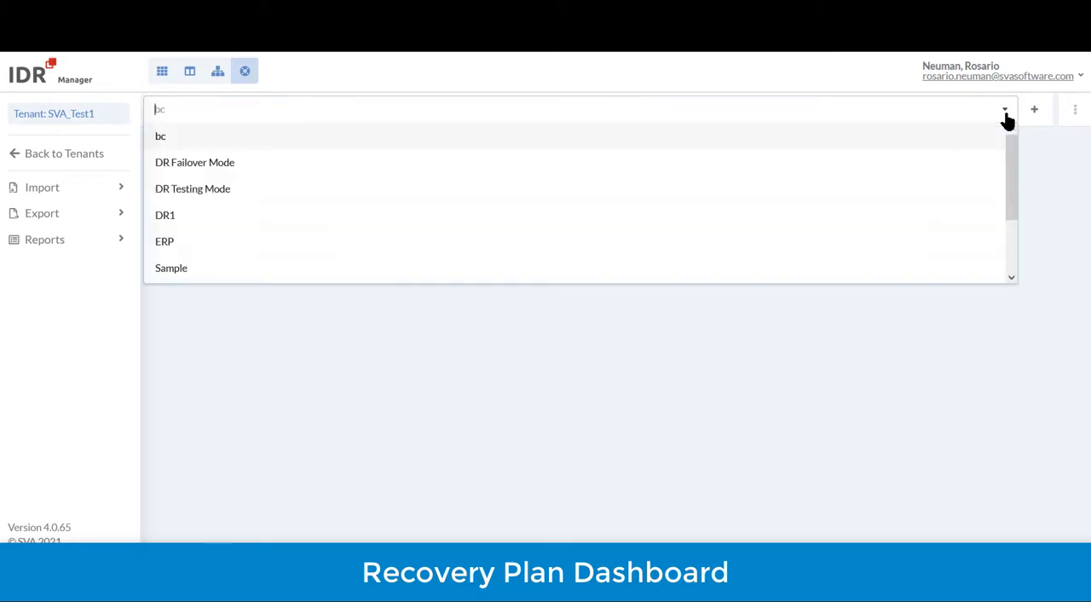
pyautogui.moveTo(272, 161)
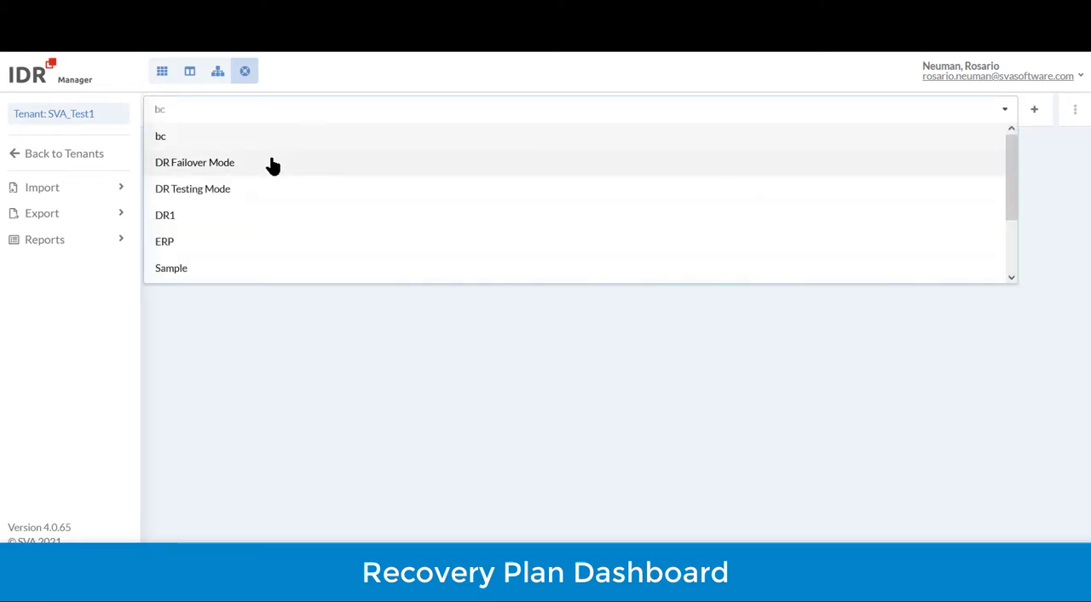
pyautogui.click(194, 162)
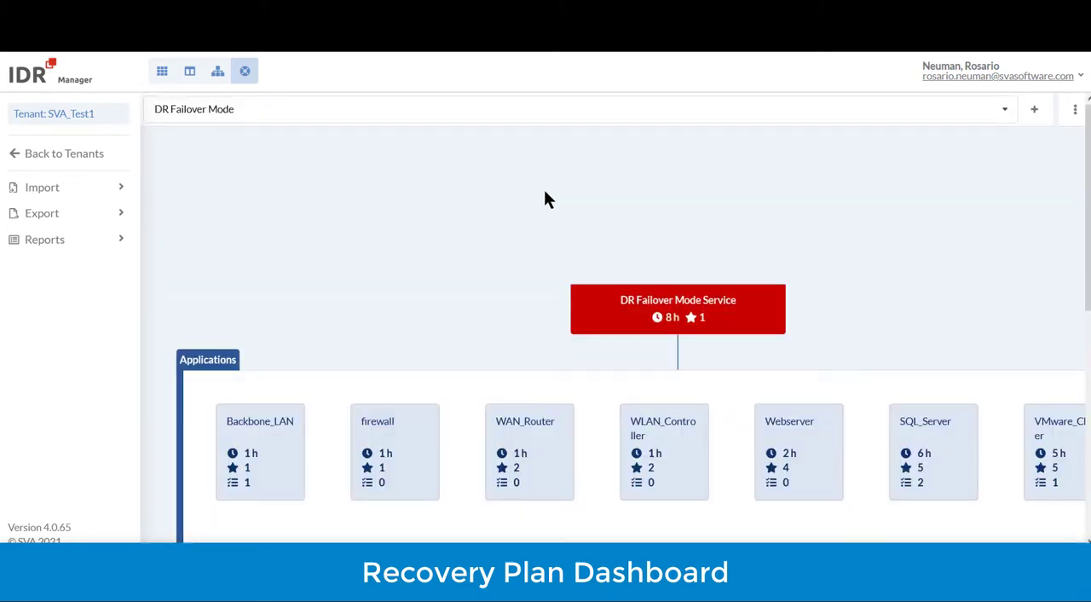
pyautogui.scroll(-3)
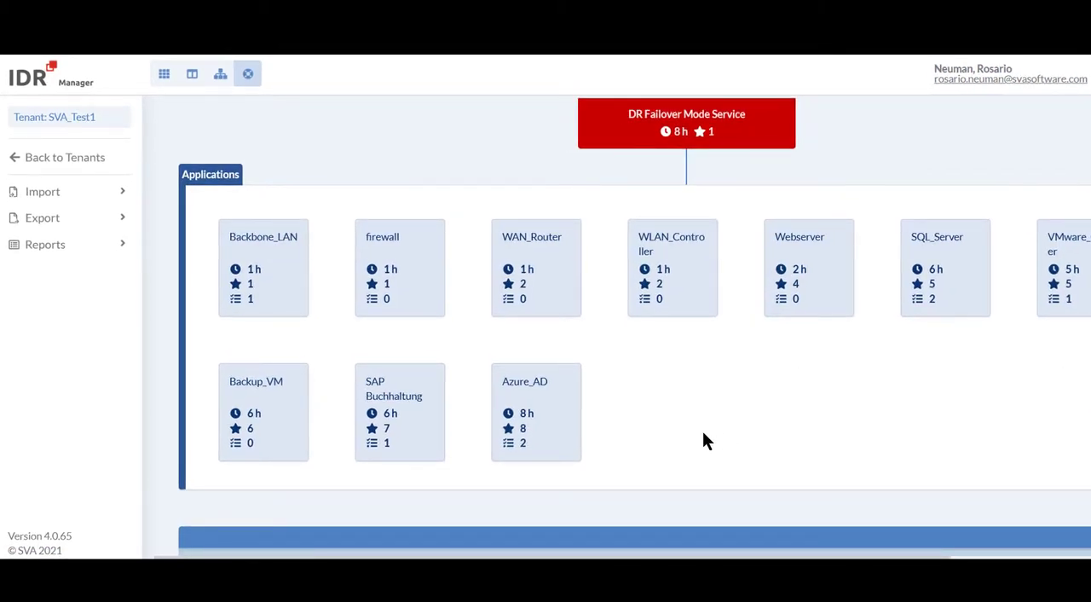
pyautogui.moveTo(716, 443)
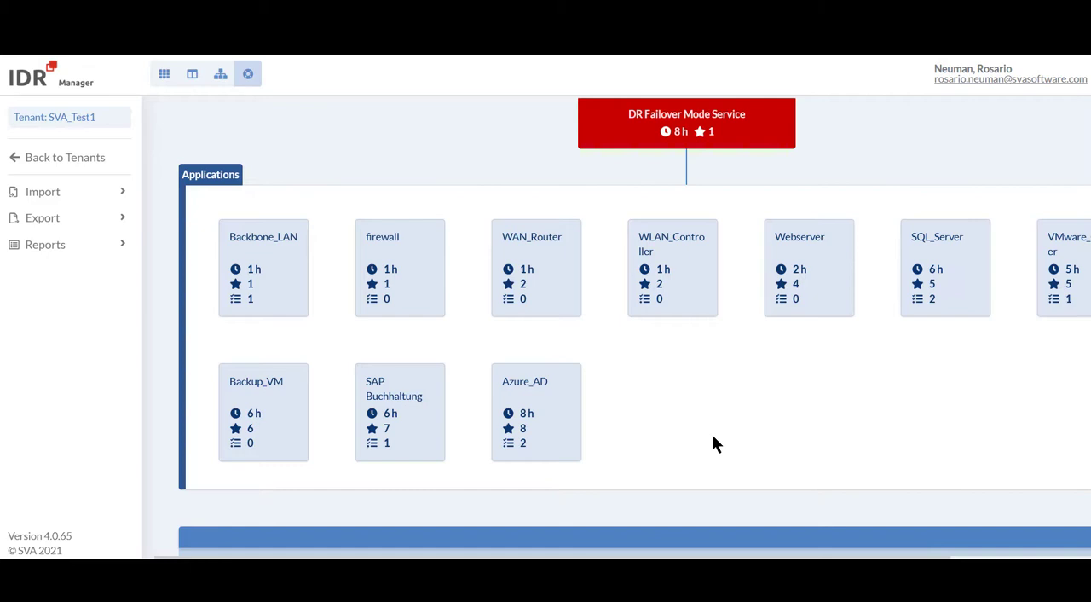
pyautogui.moveTo(959, 431)
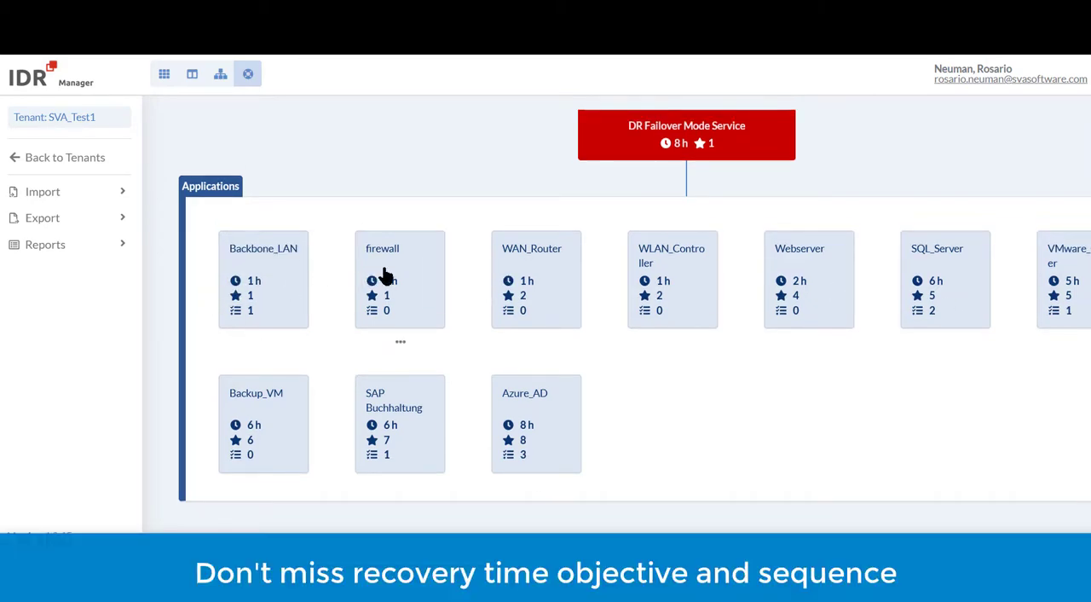
pyautogui.moveTo(520, 309)
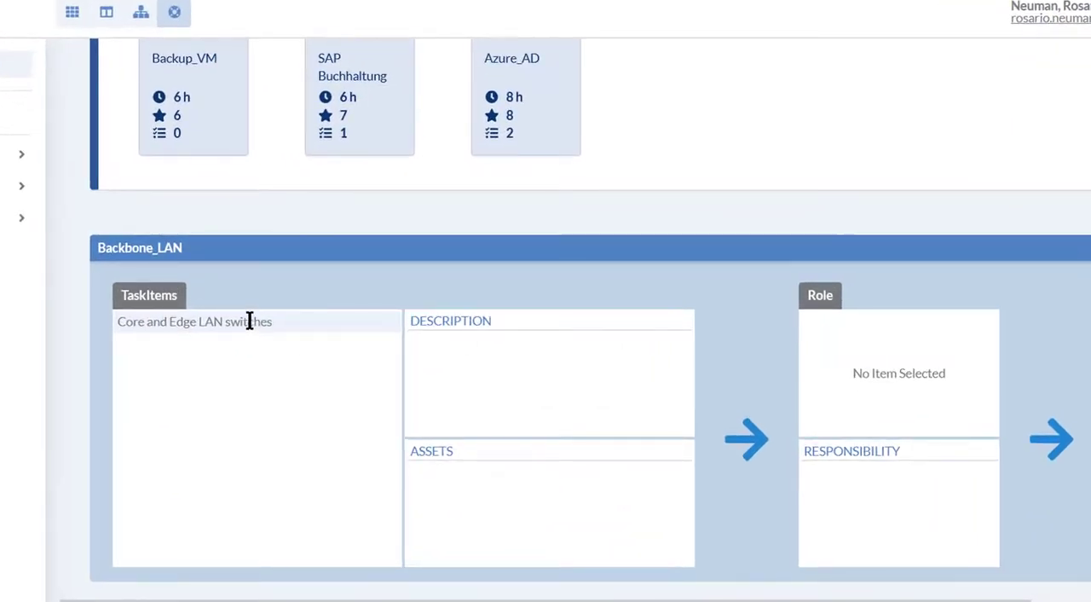
# Step: View the Core and Edge LAN switches task details, then start a blank Add Task Item form
pyautogui.click(194, 321)
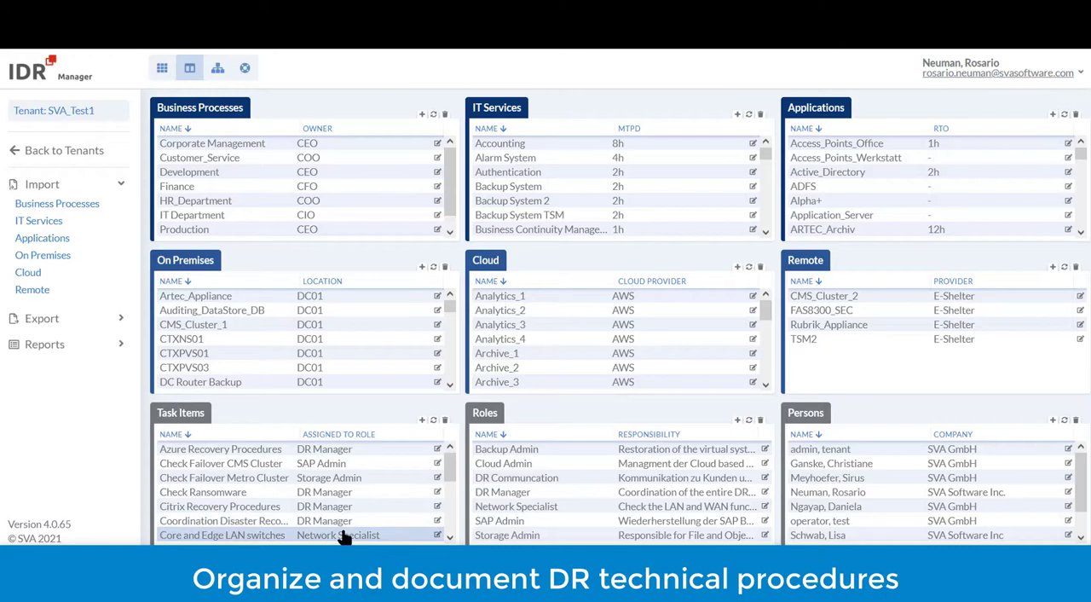
pyautogui.moveTo(413, 477)
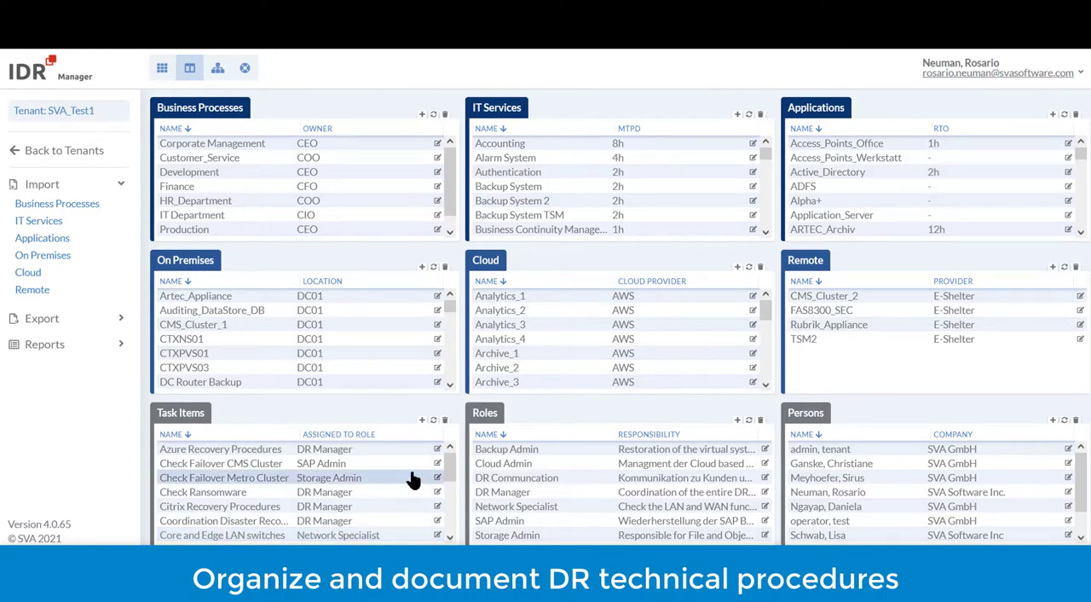
pyautogui.click(421, 419)
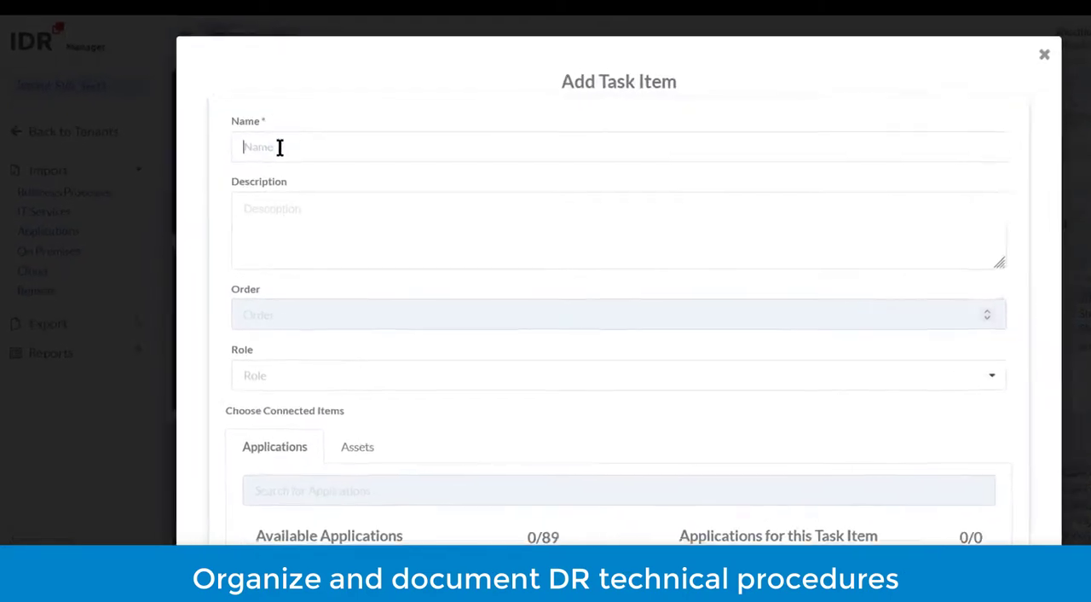
# Step: Give the task item order 1, the DR Manager role and Azure_AD, then close the form
pyautogui.scroll(-3)
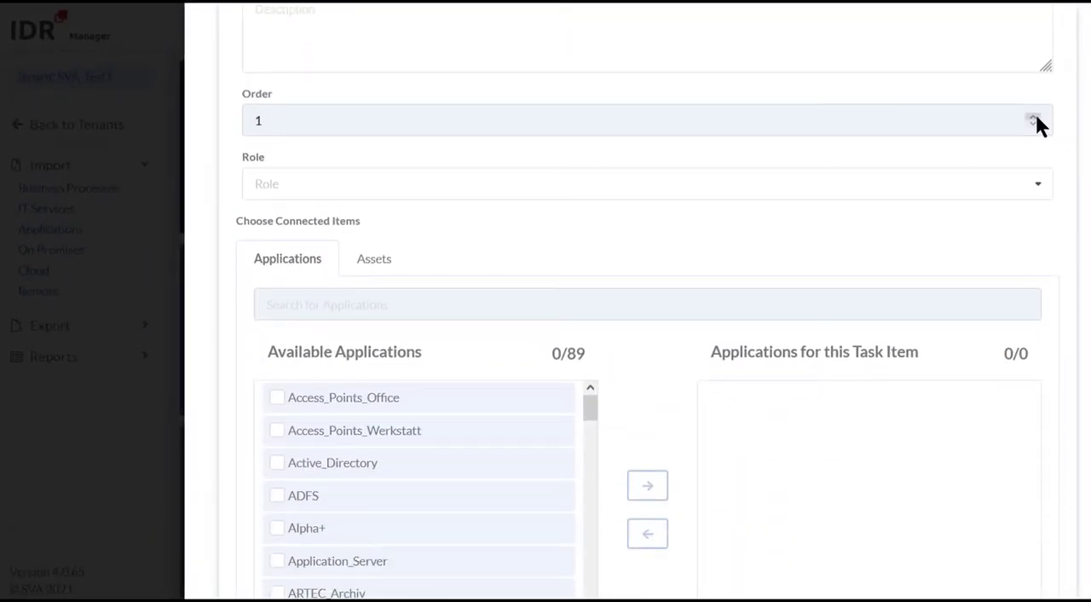
pyautogui.click(648, 183)
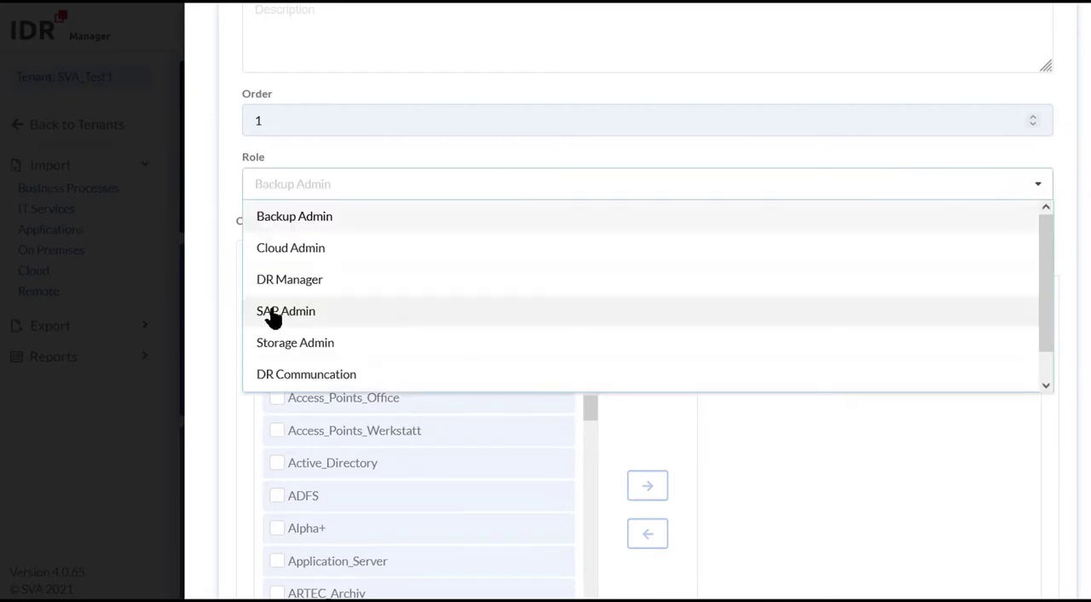
pyautogui.click(289, 279)
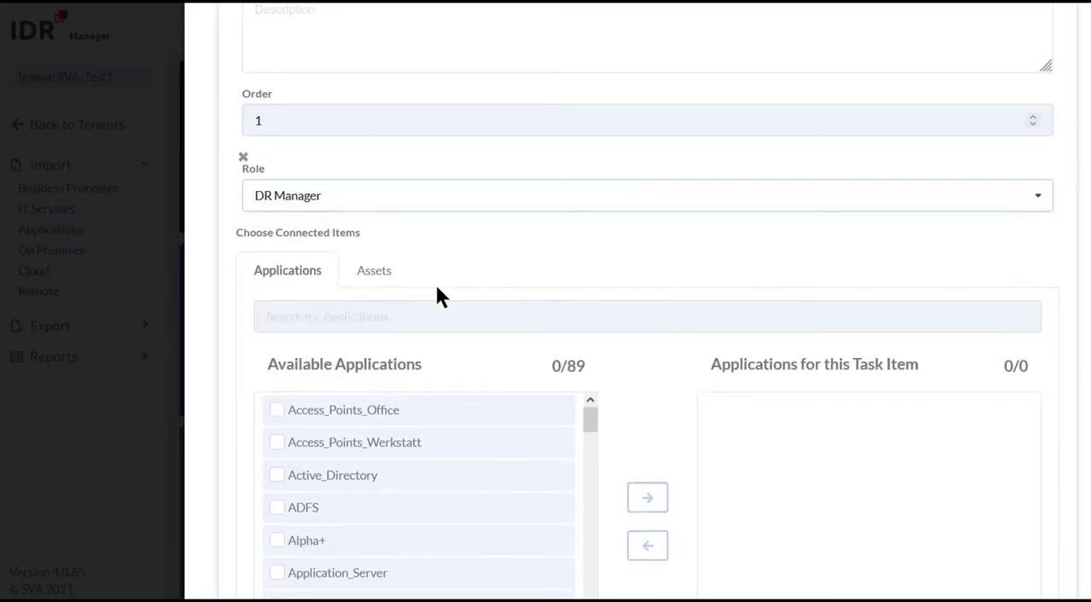
pyautogui.scroll(-3)
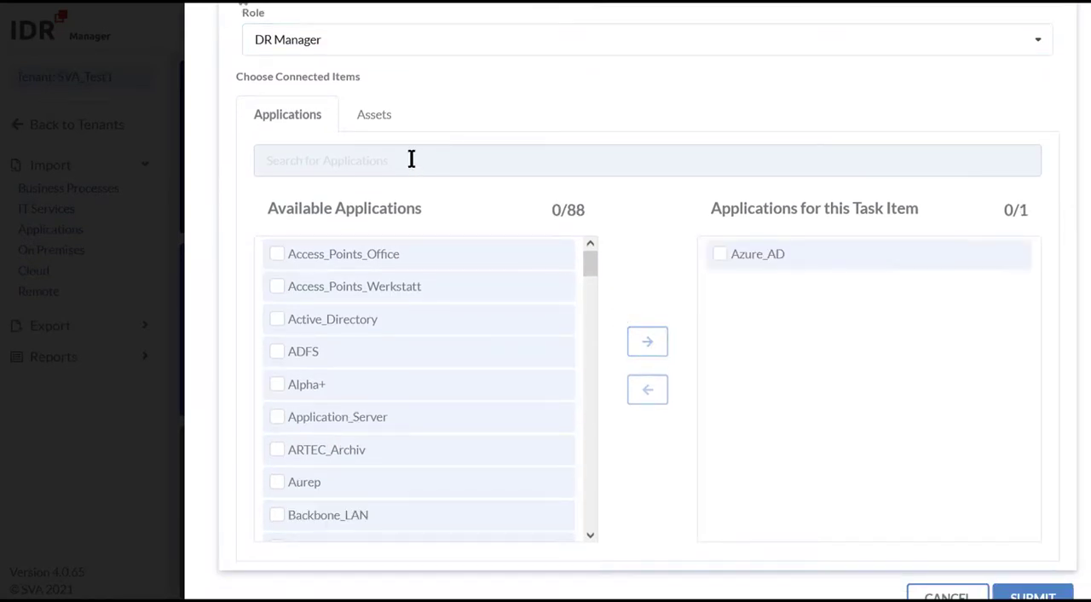
pyautogui.click(373, 114)
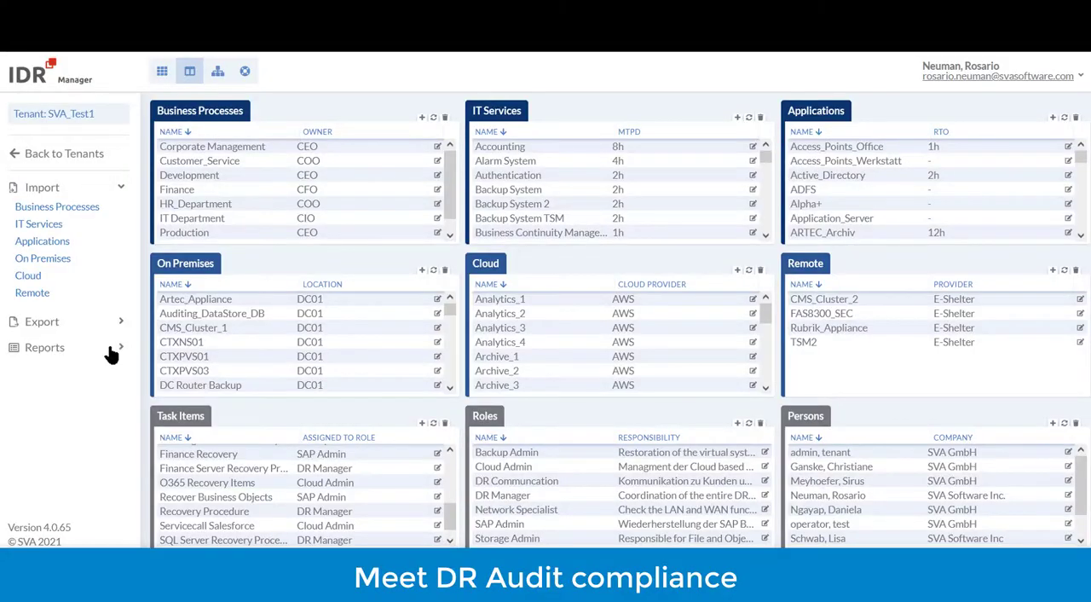
# Step: Download the Asset History report for assets not edited since 07/20/2021
pyautogui.click(44, 347)
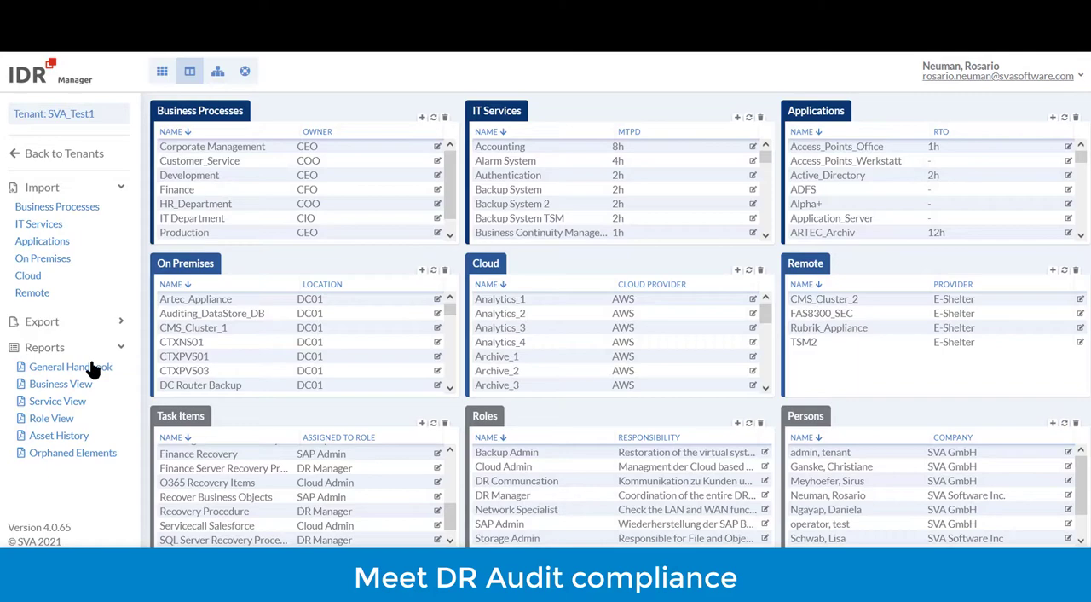
pyautogui.click(44, 347)
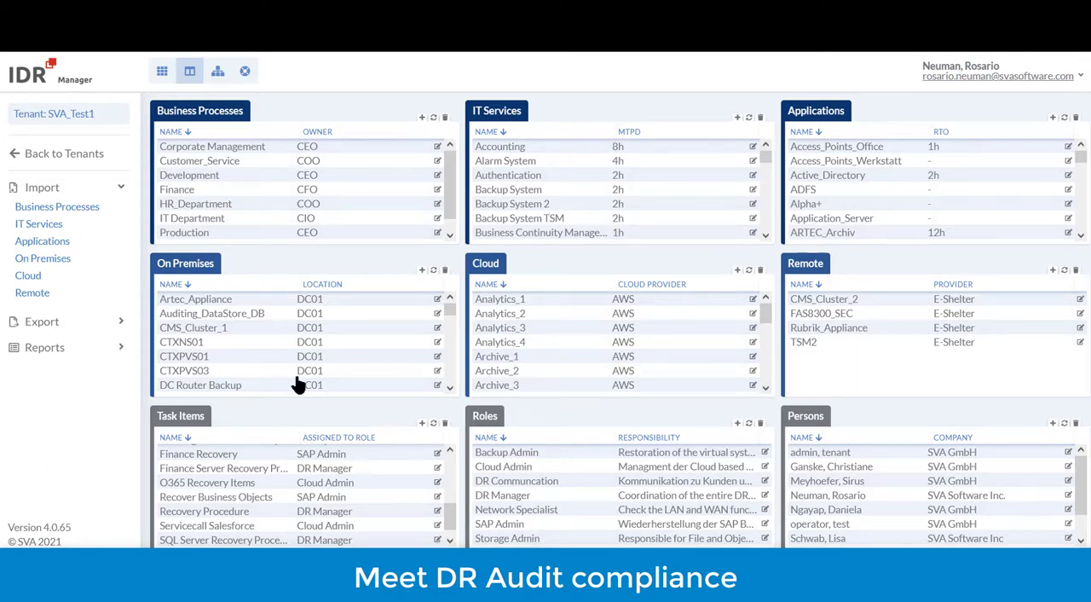
pyautogui.click(44, 347)
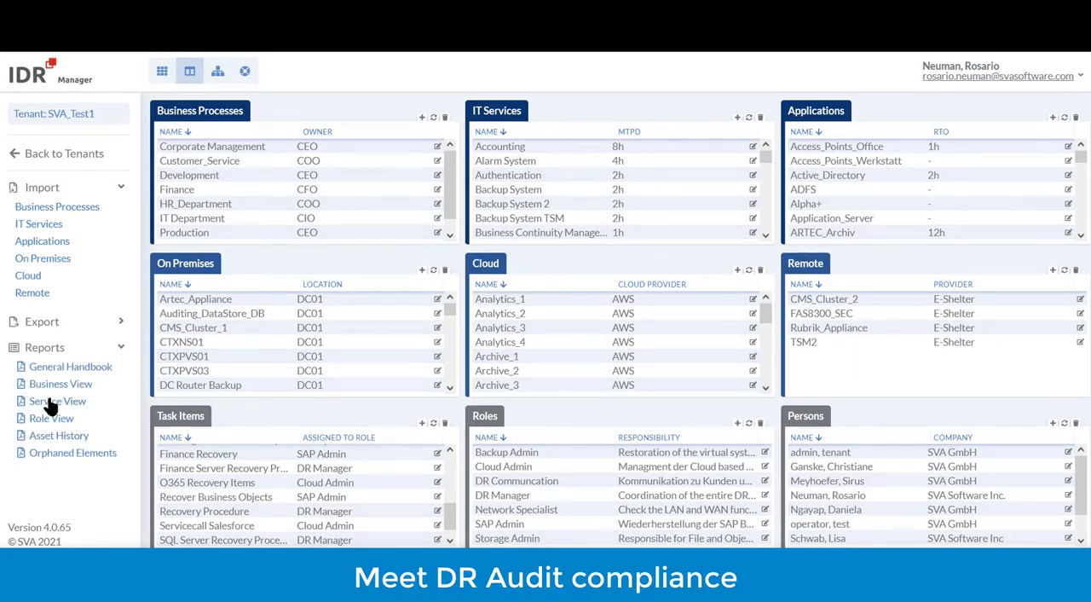
pyautogui.click(59, 435)
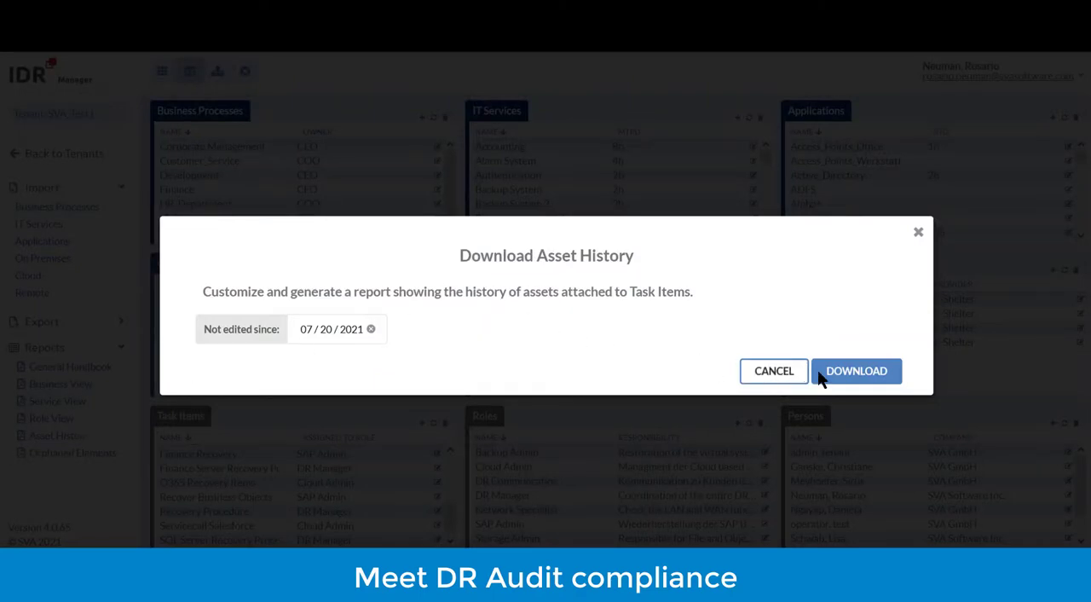
pyautogui.click(855, 369)
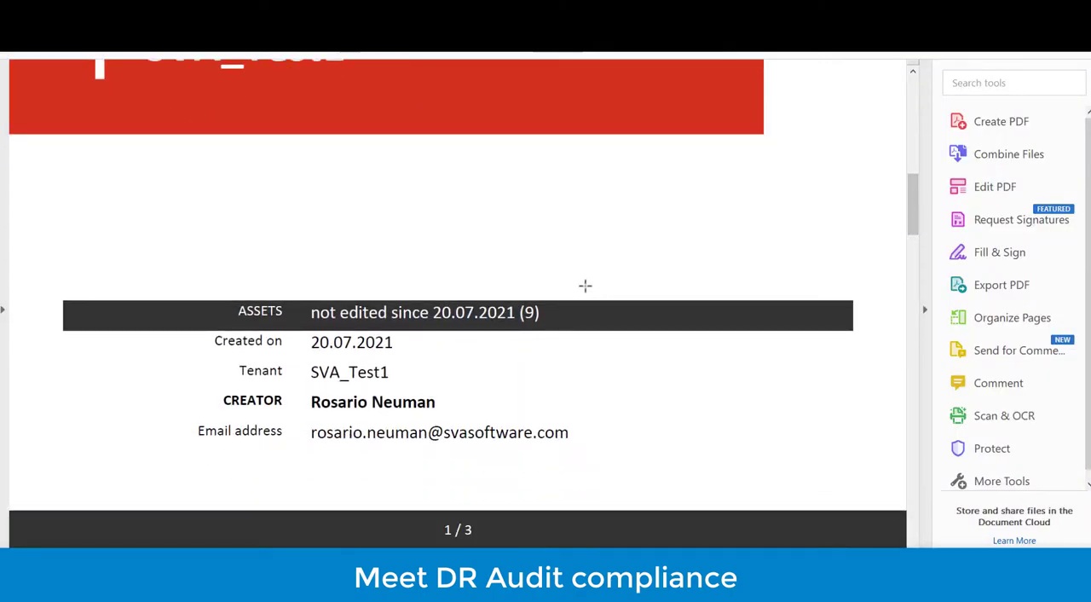